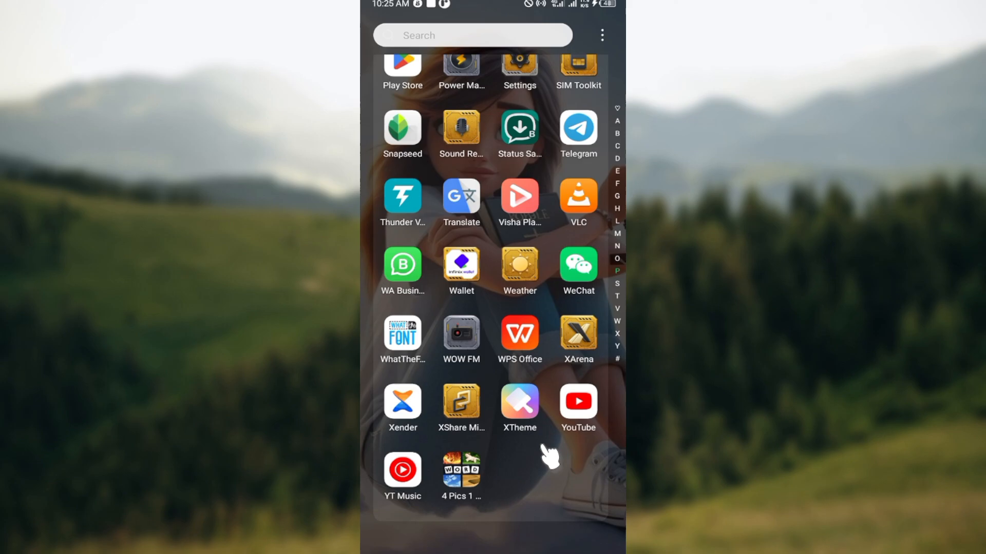
{"action": "mouse_move", "coordinate": [595, 270]}
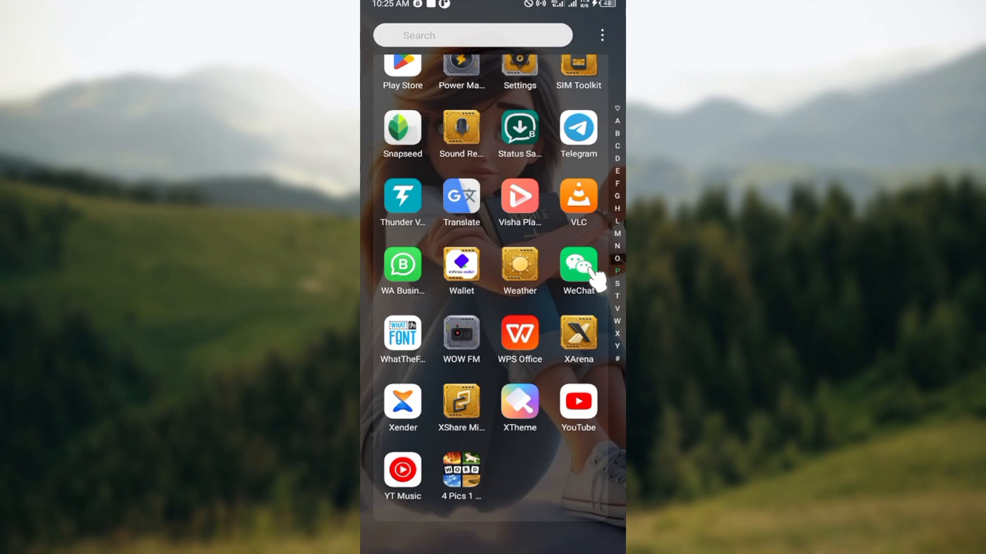
- Launch WeChat from the app drawer and show the signed-in account's Me profile page
{"action": "left_click", "coordinate": [578, 264]}
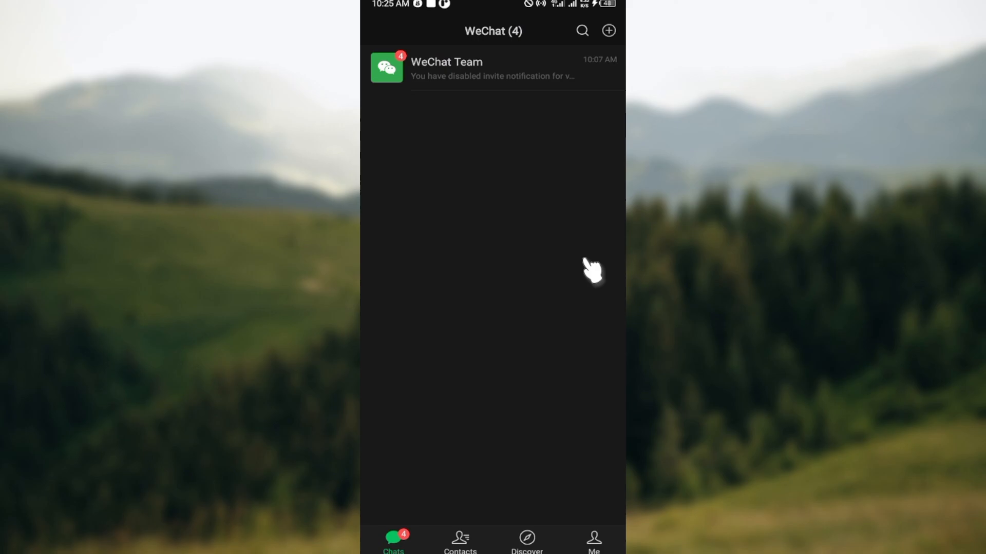
{"action": "mouse_move", "coordinate": [569, 468]}
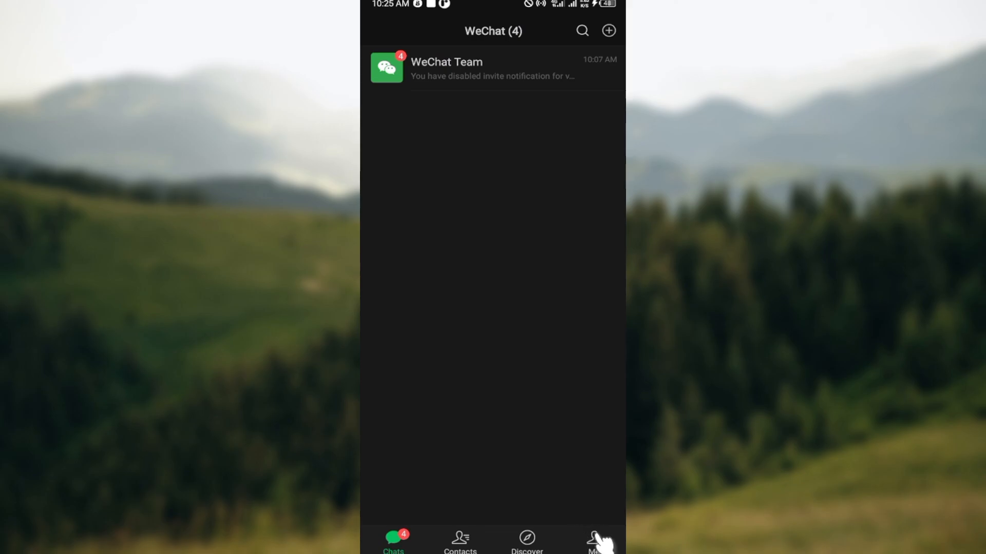
{"action": "left_click", "coordinate": [594, 544]}
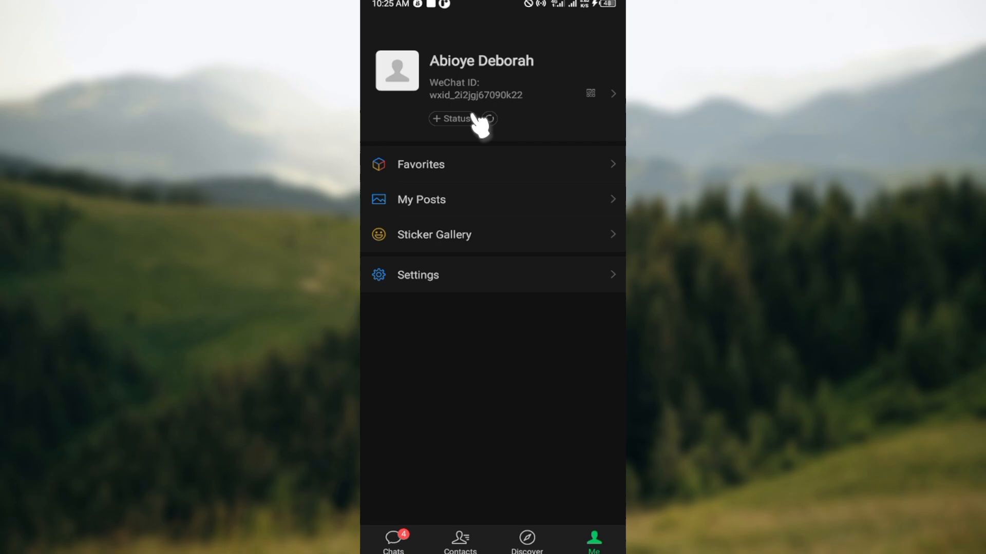
{"action": "mouse_move", "coordinate": [441, 282]}
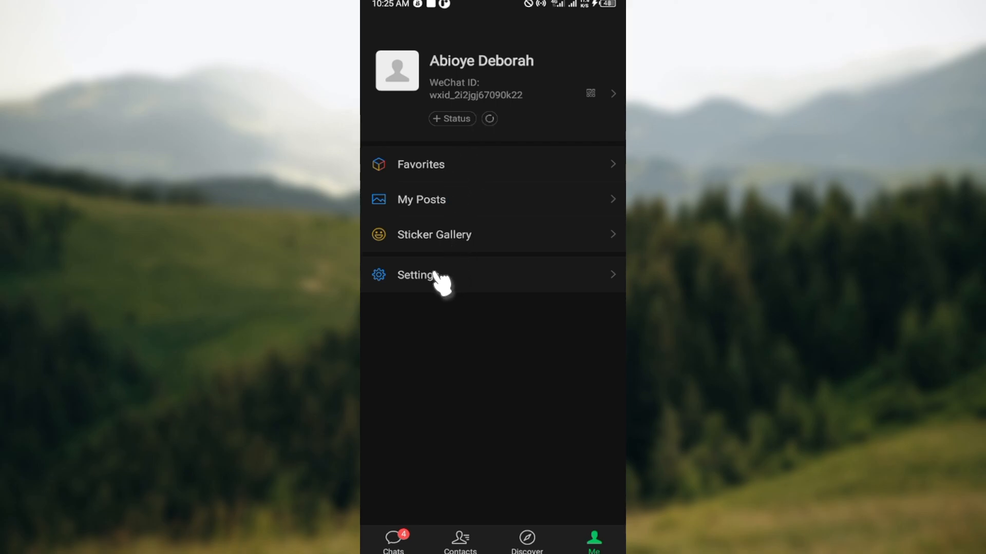
- Enter WeChat Settings from the Me page
{"action": "left_click", "coordinate": [417, 275]}
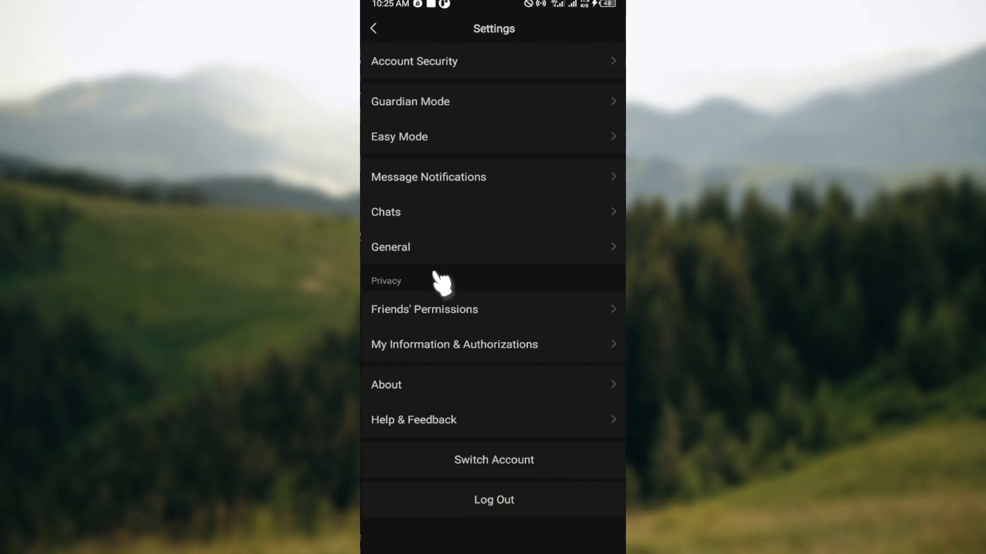
{"action": "mouse_move", "coordinate": [517, 88]}
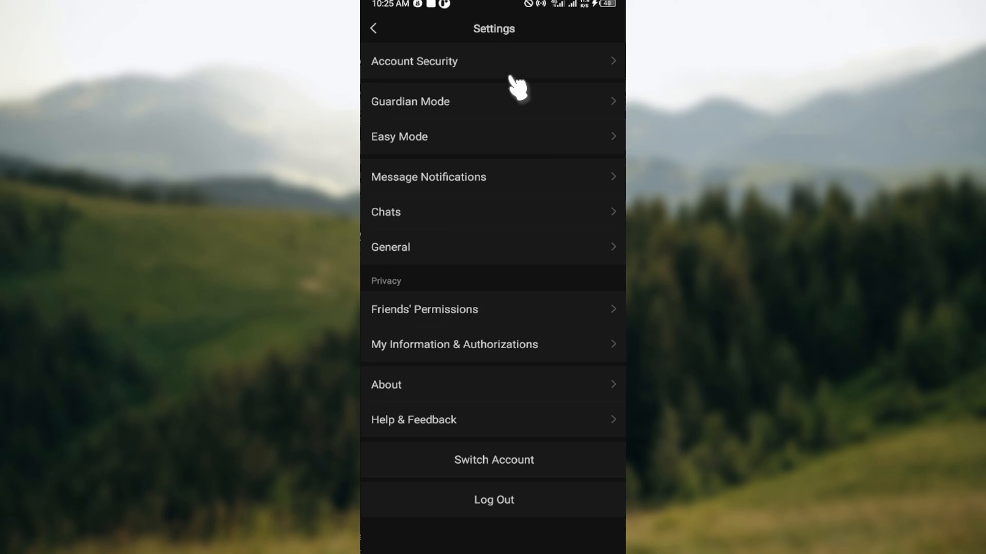
{"action": "mouse_move", "coordinate": [472, 129]}
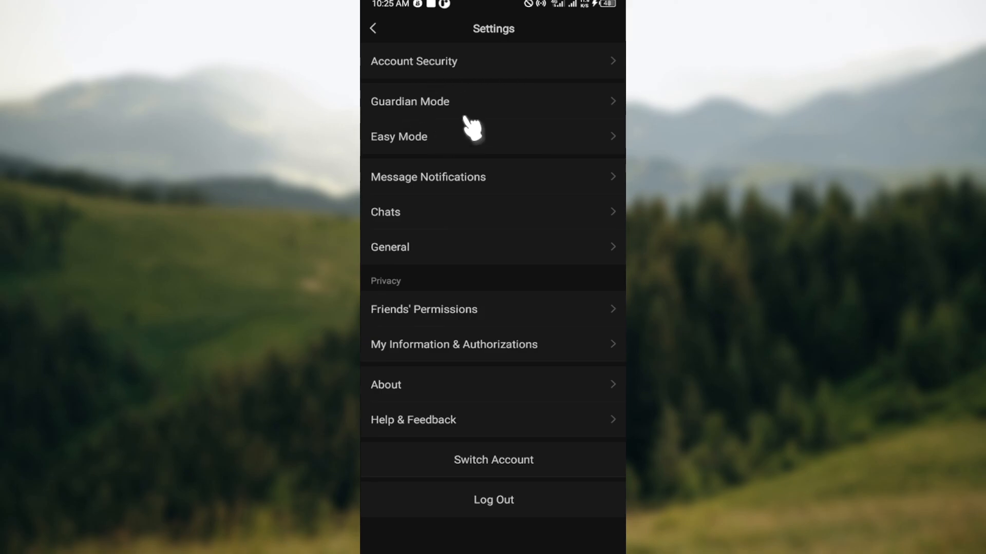
{"action": "mouse_move", "coordinate": [393, 208]}
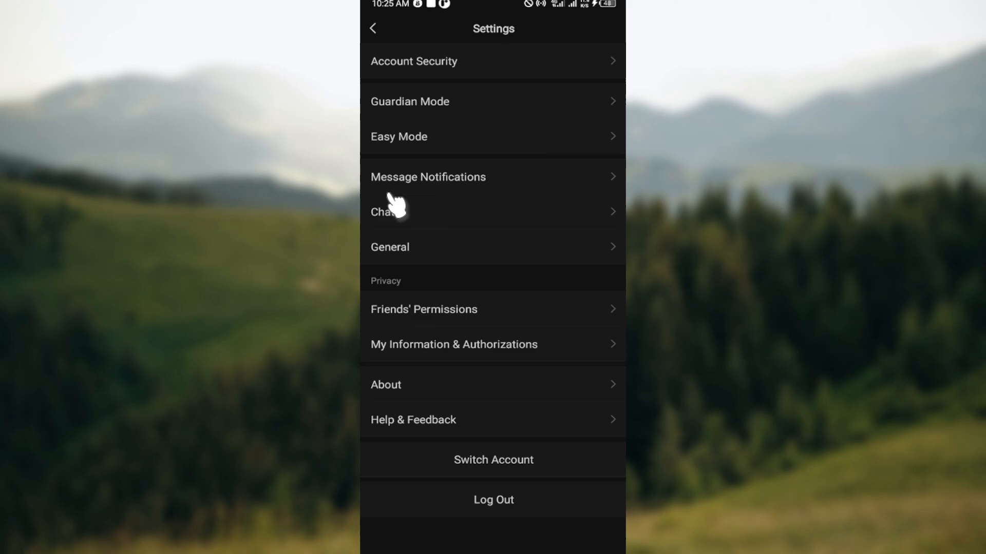
{"action": "mouse_move", "coordinate": [430, 258]}
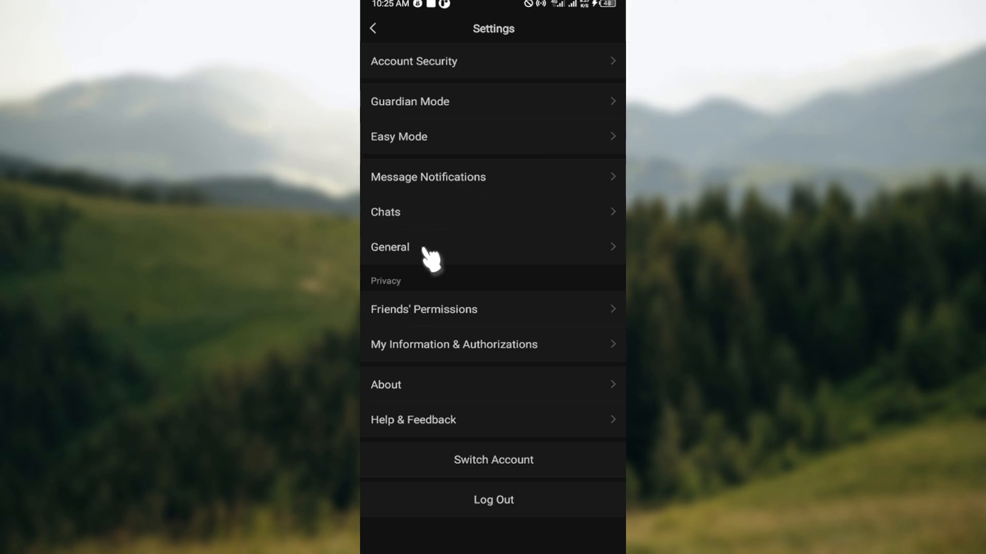
{"action": "mouse_move", "coordinate": [496, 326]}
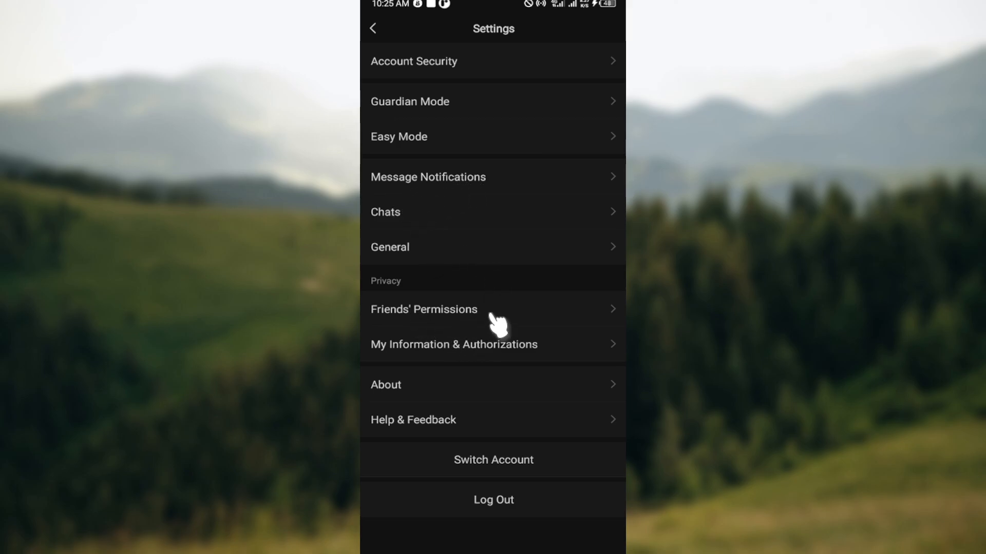
{"action": "mouse_move", "coordinate": [530, 377]}
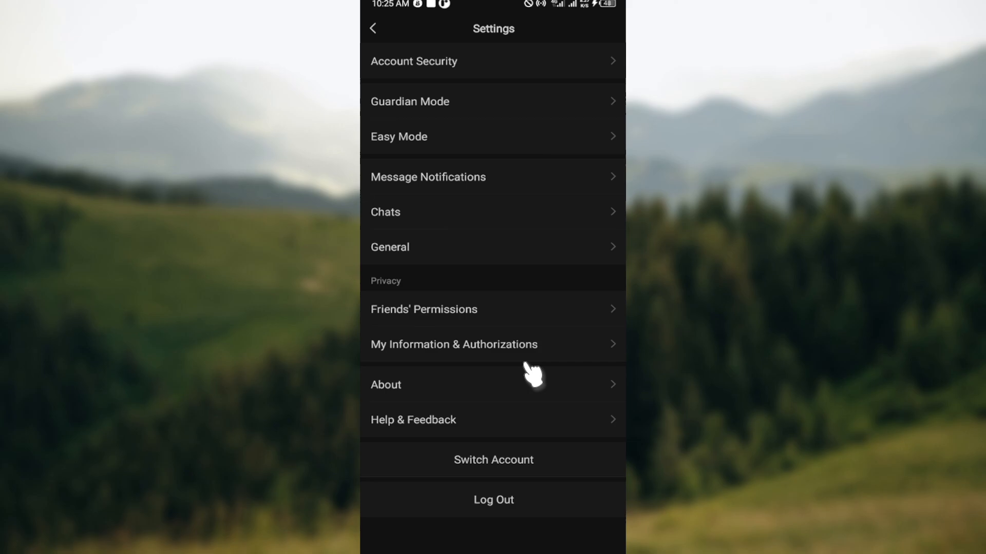
{"action": "mouse_move", "coordinate": [495, 442]}
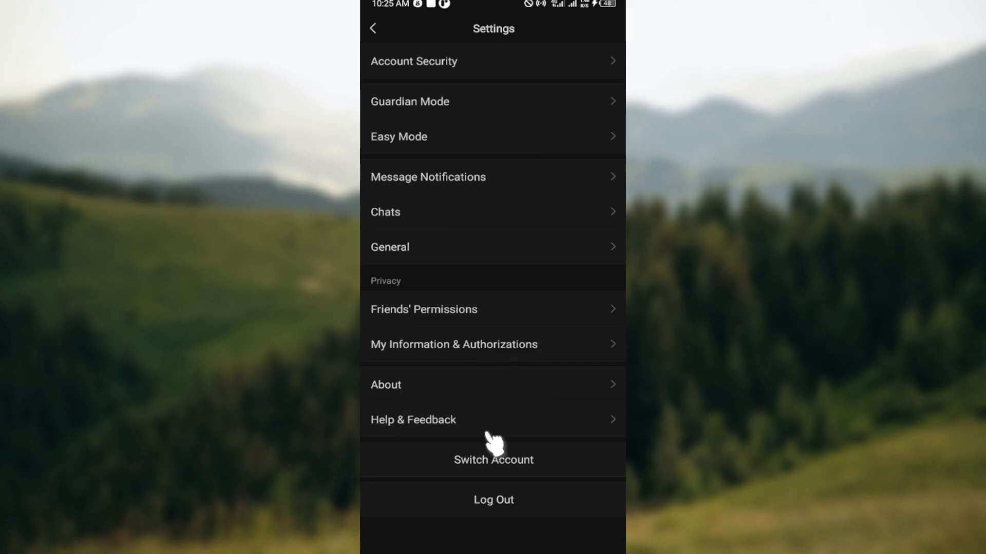
{"action": "mouse_move", "coordinate": [496, 465]}
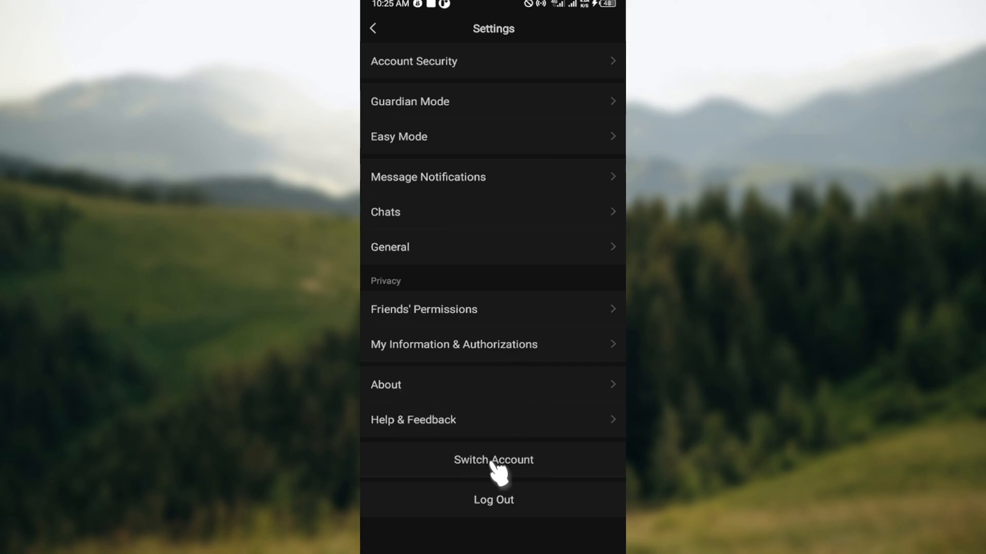
- Choose Switch Account and confirm OK on the Switching Accounts notice
{"action": "left_click", "coordinate": [492, 460]}
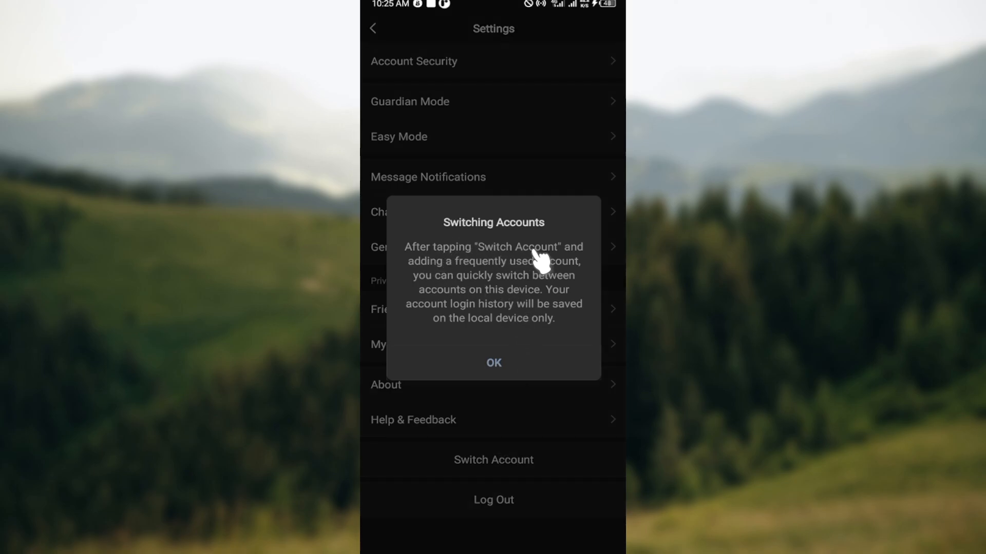
{"action": "mouse_move", "coordinate": [497, 296]}
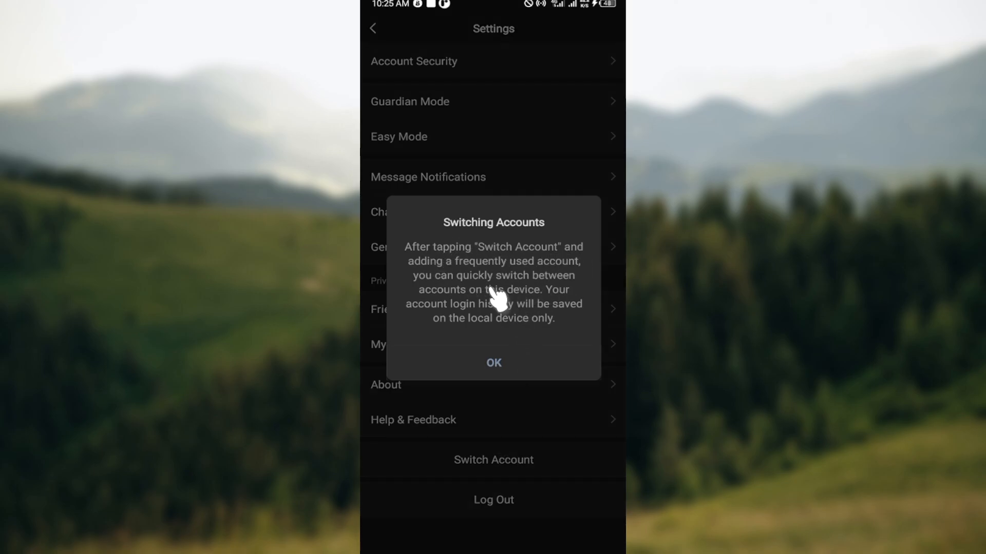
{"action": "mouse_move", "coordinate": [480, 305]}
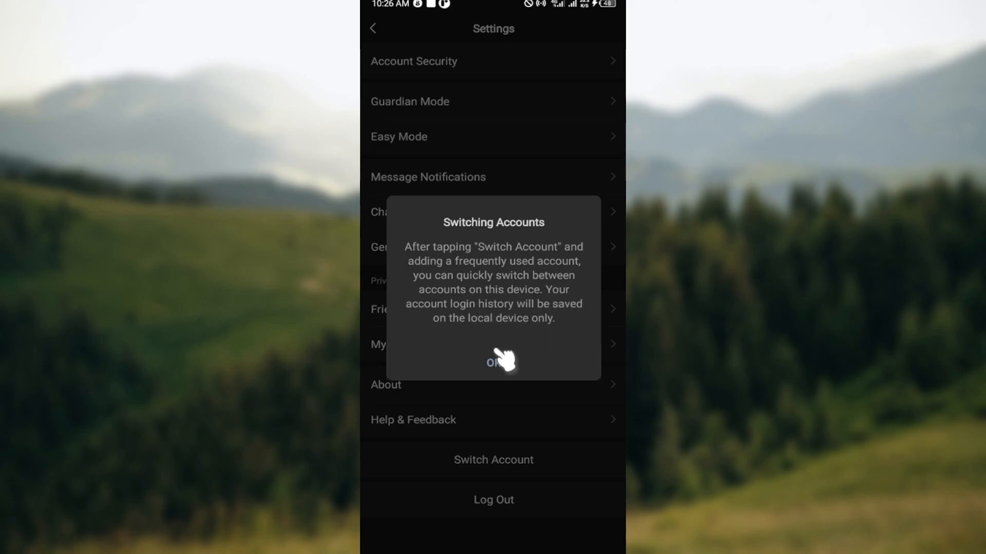
{"action": "left_click", "coordinate": [493, 362]}
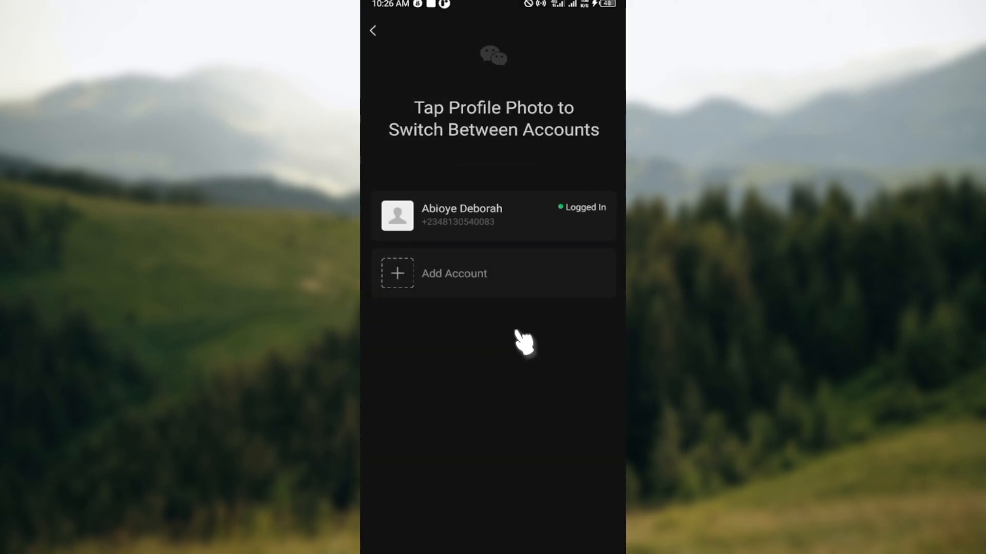
{"action": "mouse_move", "coordinate": [506, 311]}
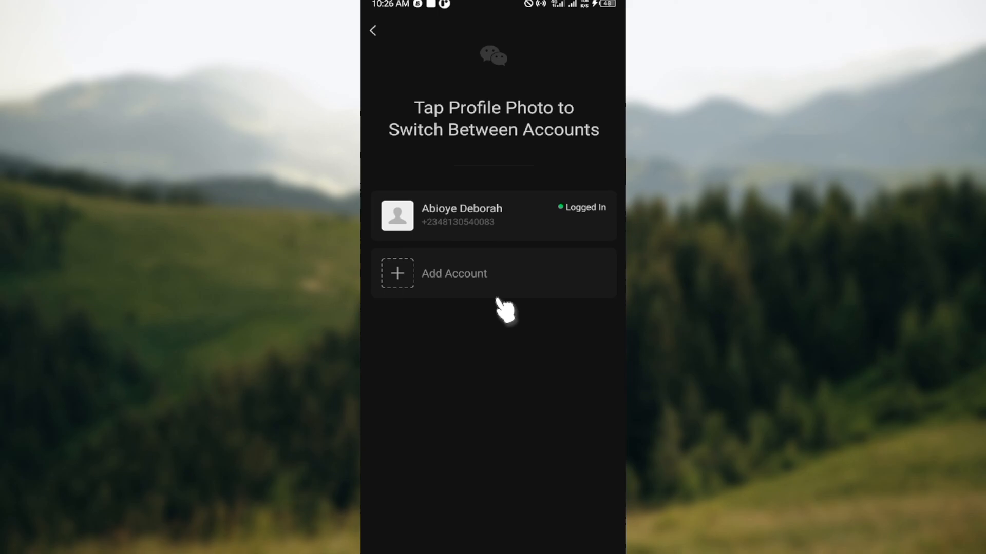
{"action": "mouse_move", "coordinate": [406, 279]}
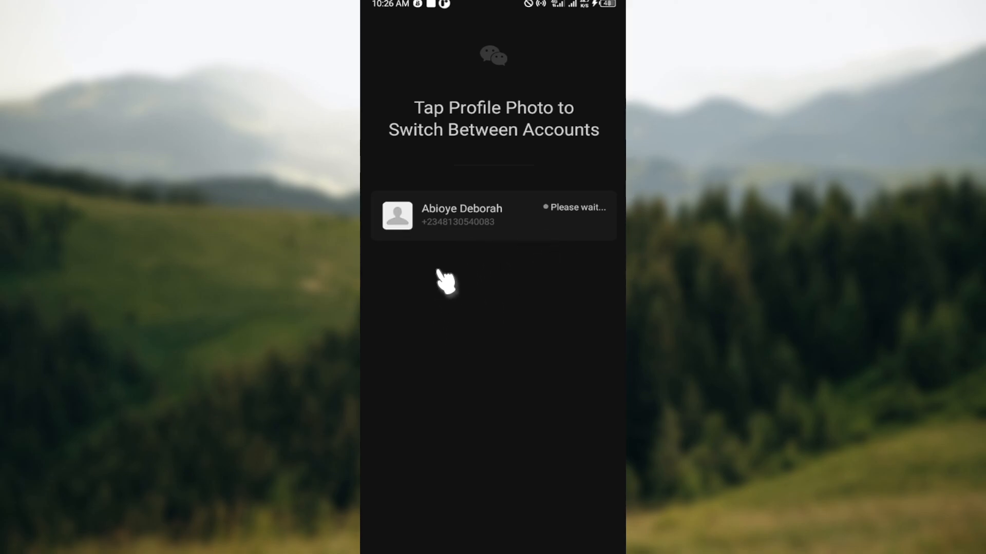
{"action": "mouse_move", "coordinate": [480, 330]}
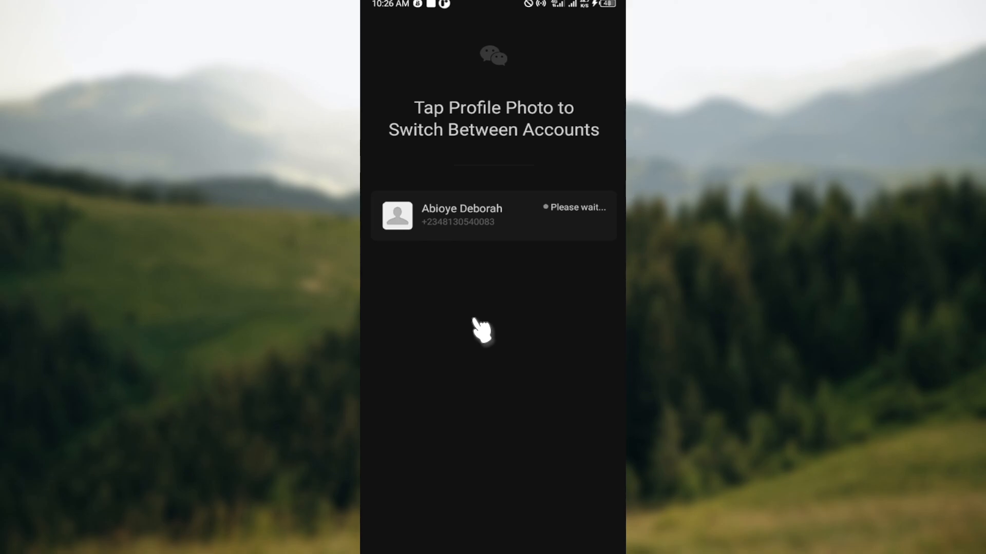
{"action": "mouse_move", "coordinate": [613, 216]}
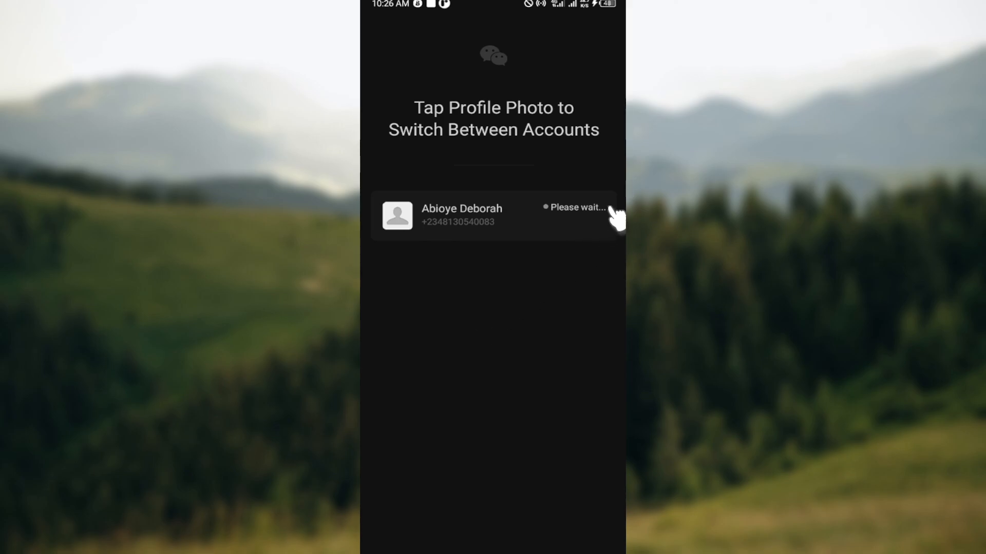
{"action": "mouse_move", "coordinate": [616, 222]}
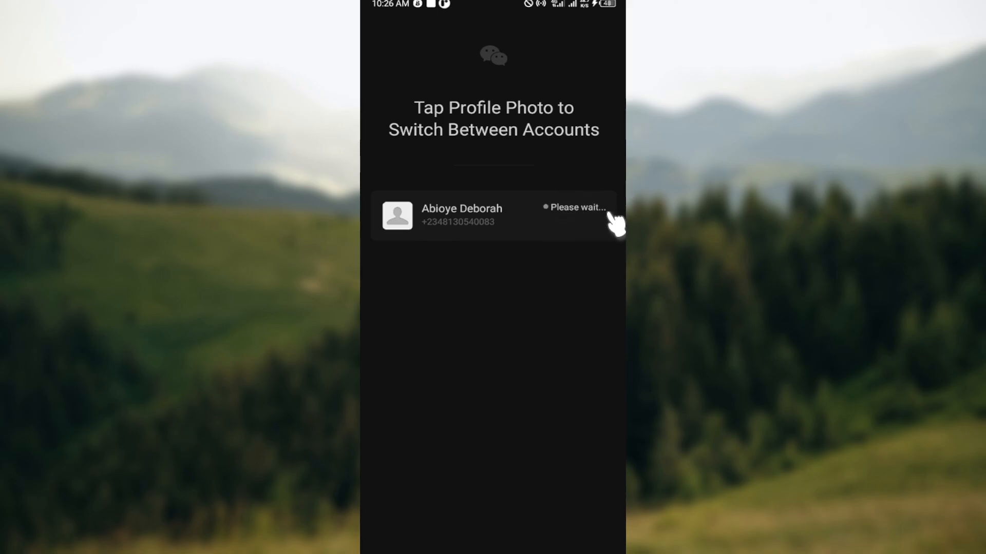
{"action": "mouse_move", "coordinate": [491, 282]}
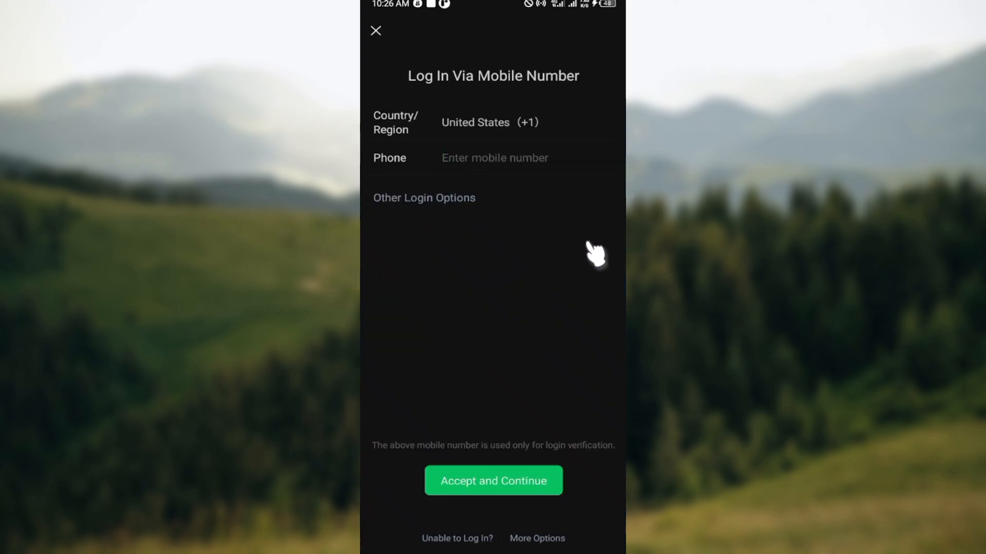
{"action": "left_click", "coordinate": [495, 160]}
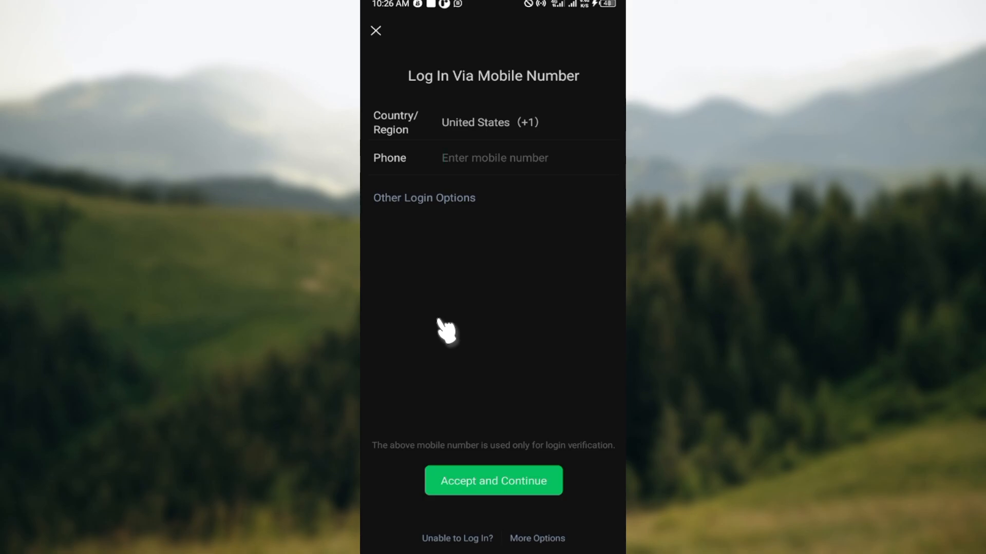
{"action": "left_click", "coordinate": [494, 158]}
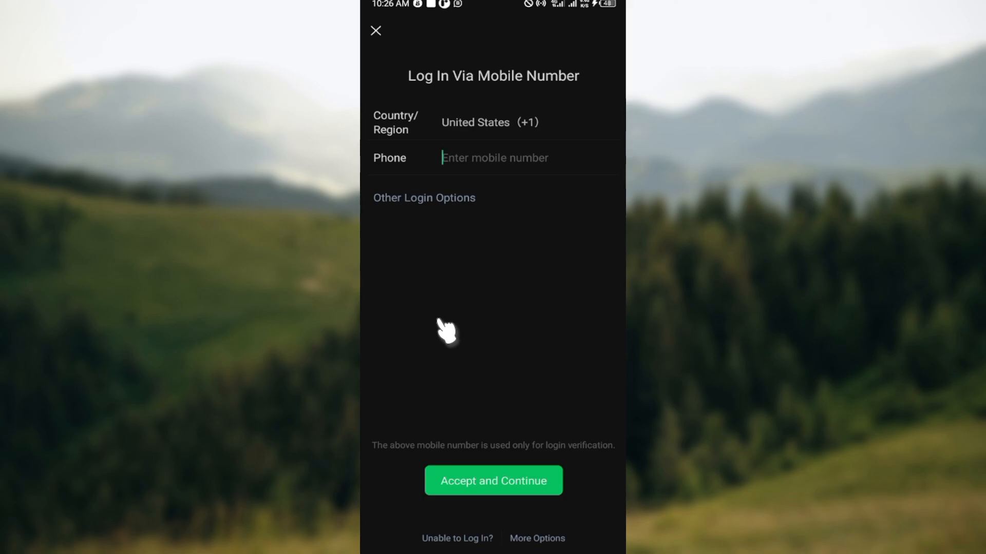